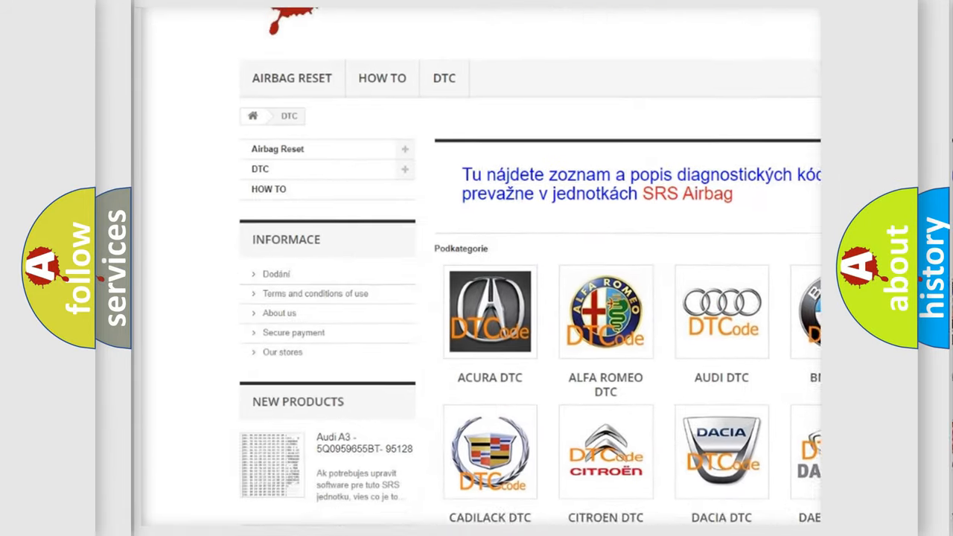
scroll(down, 3)
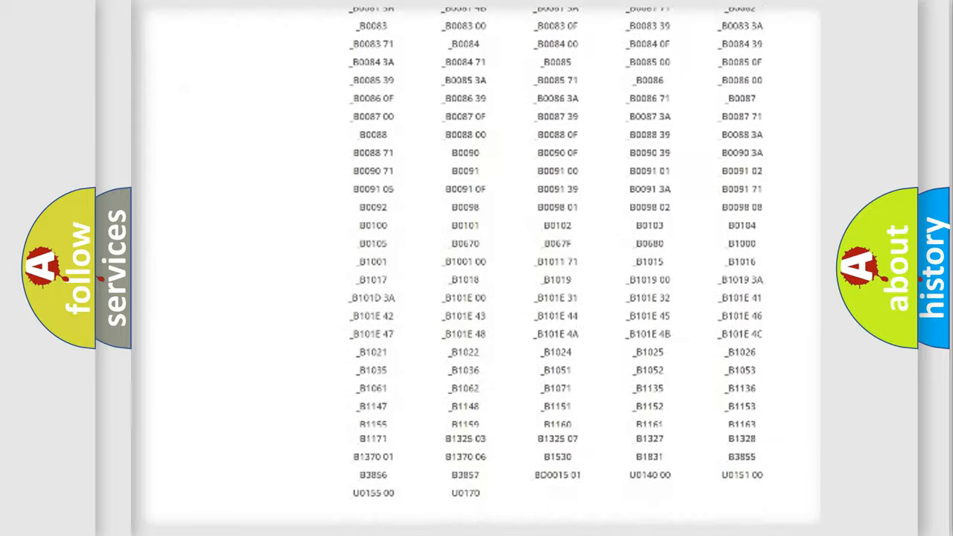
scroll(up, 3)
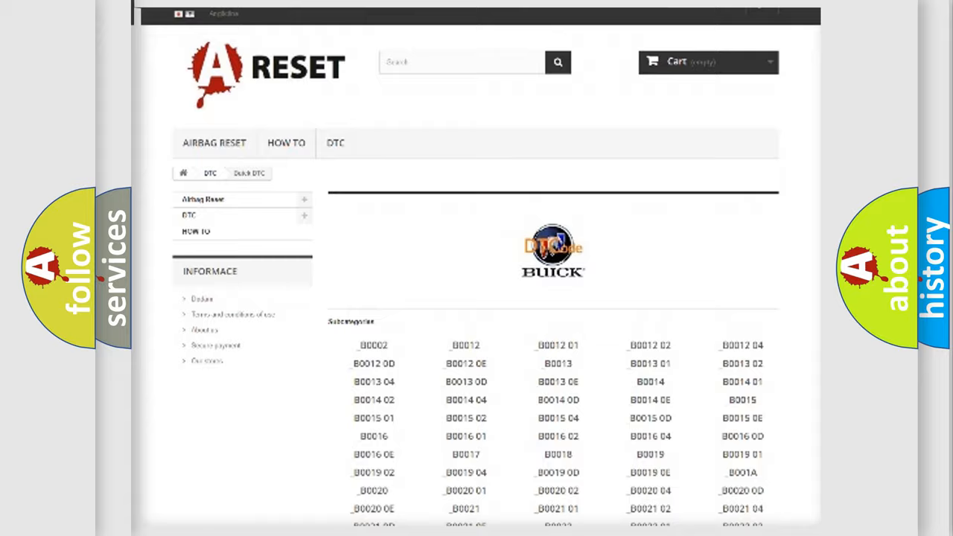